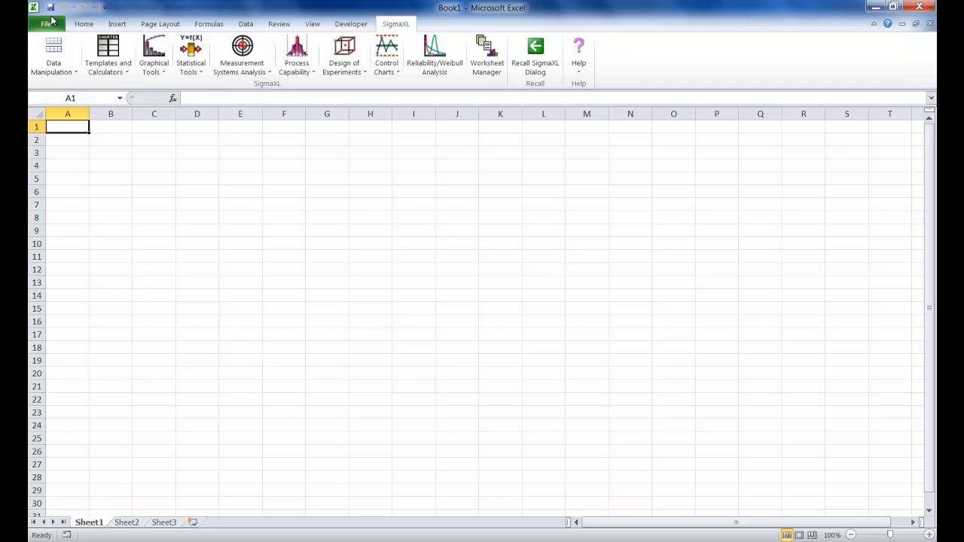
Step: Open the Delivery Times workbook from the SigmaXL Sample Data folder
left_click(46, 24)
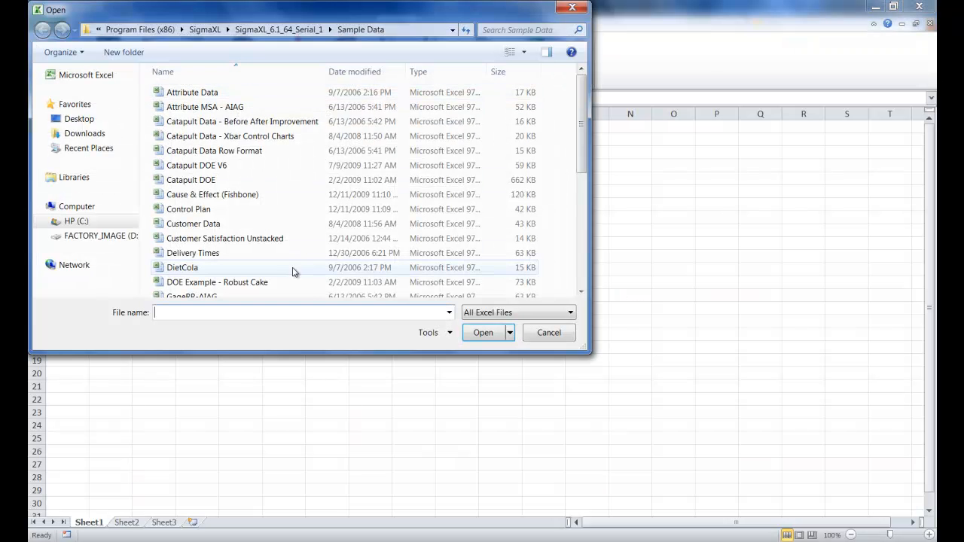
left_click(193, 252)
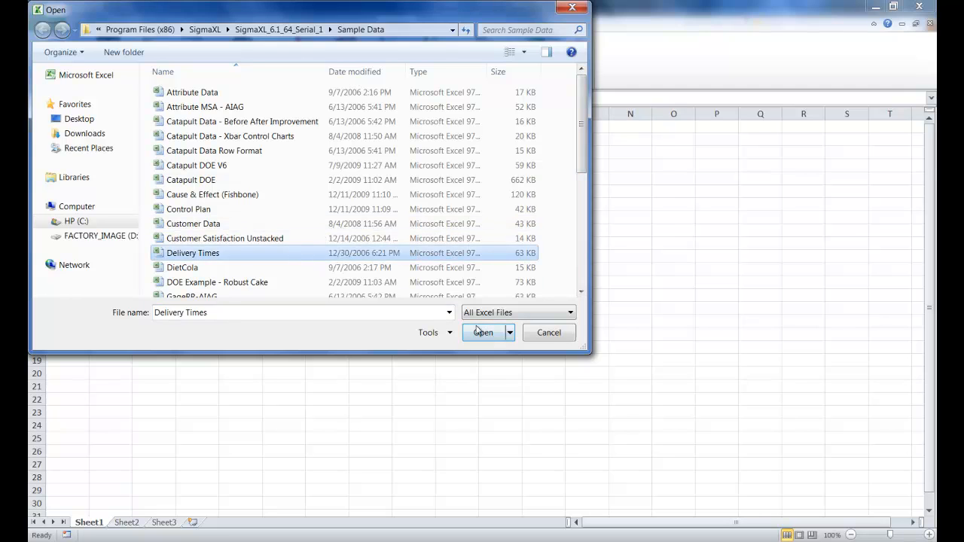
left_click(483, 332)
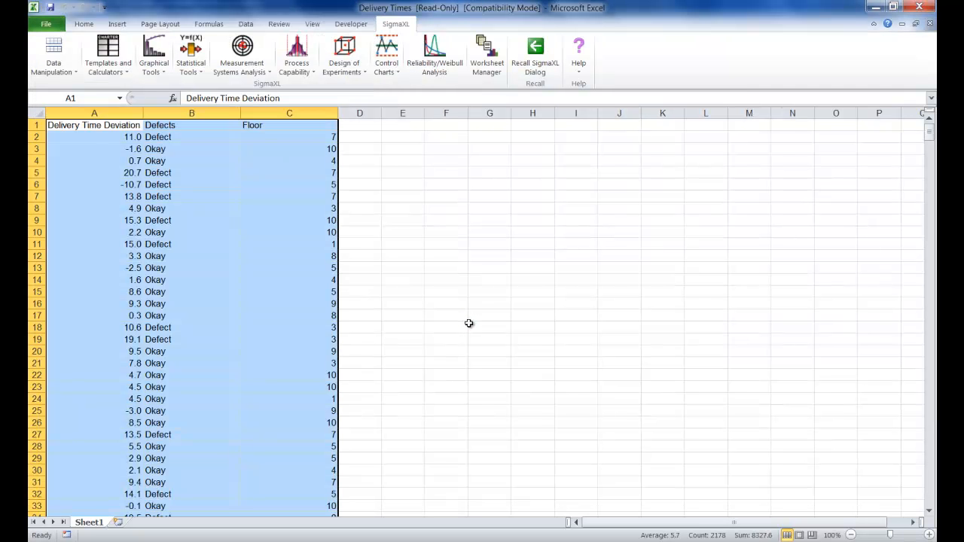
mouse_move(466, 295)
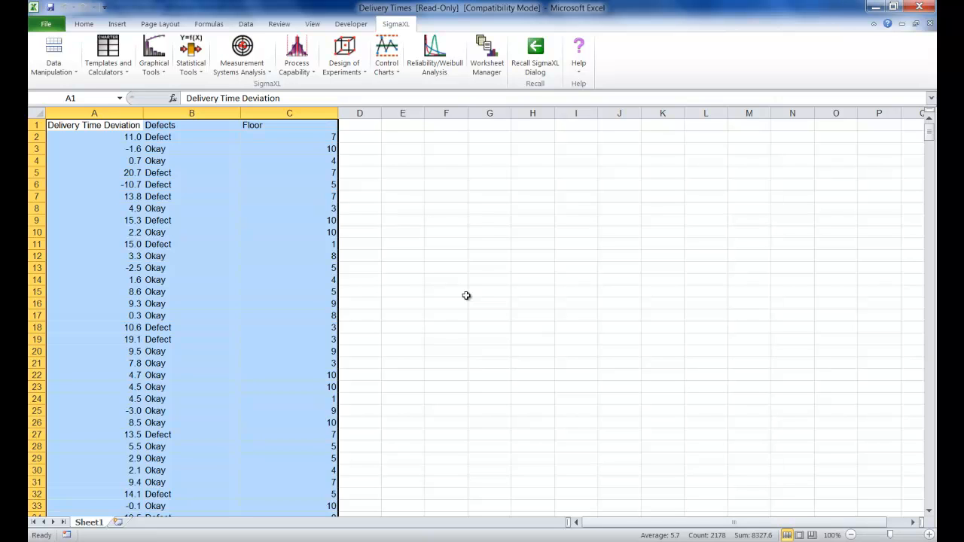
Step: Start SigmaXL Histograms & Descriptive Statistics using the entire data table as input
left_click(153, 54)
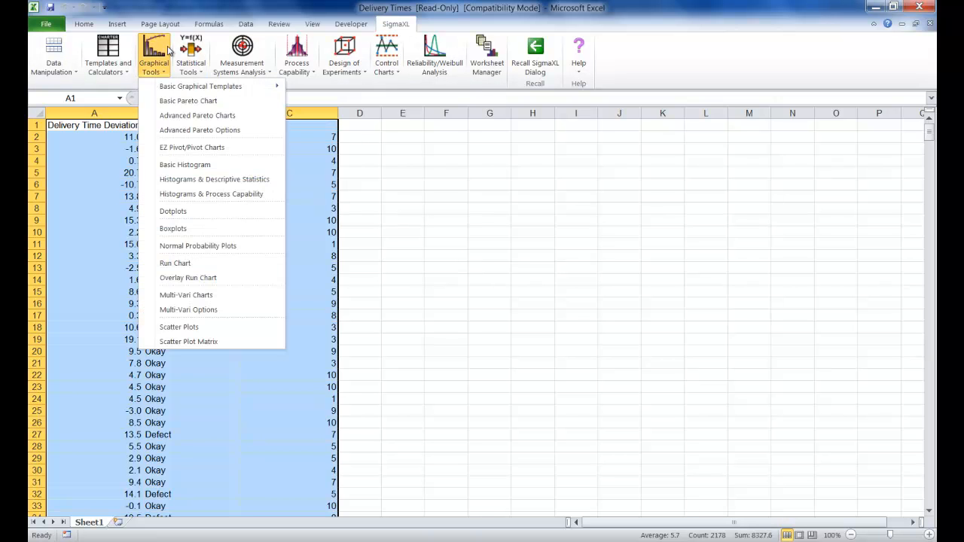
mouse_move(215, 179)
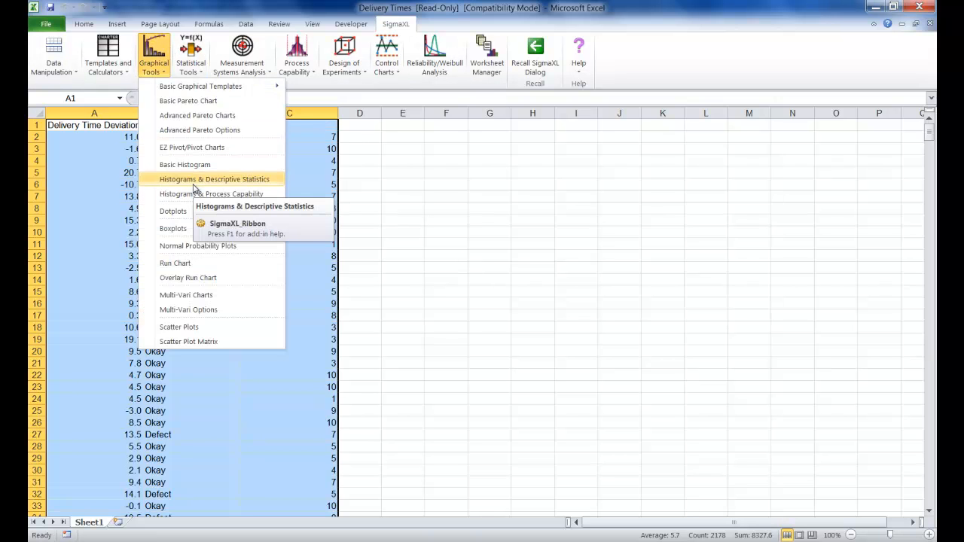
left_click(215, 178)
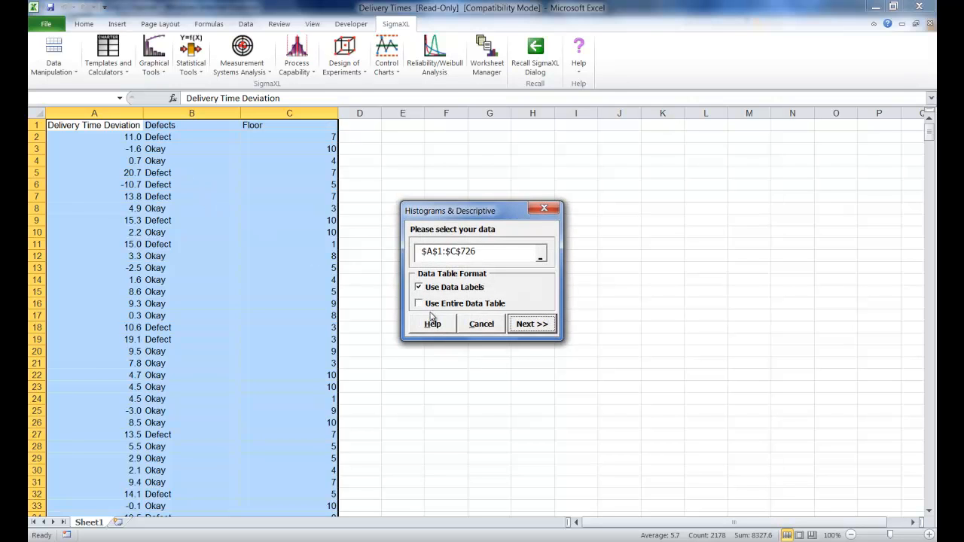
left_click(419, 302)
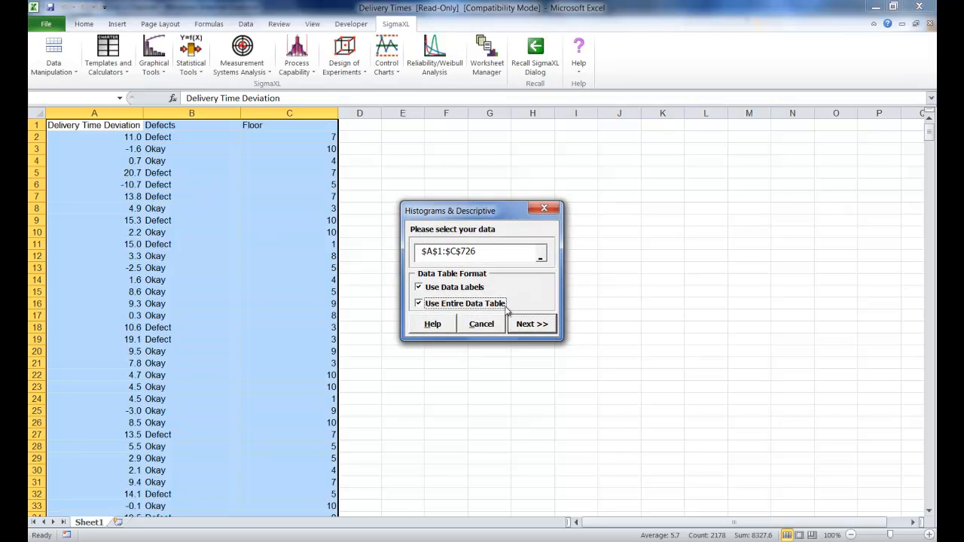
left_click(531, 323)
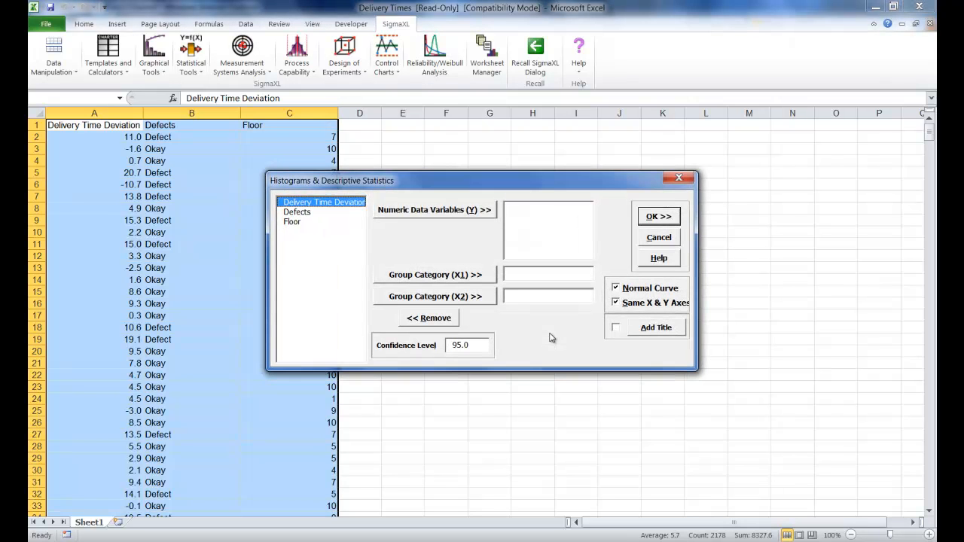
mouse_move(441, 280)
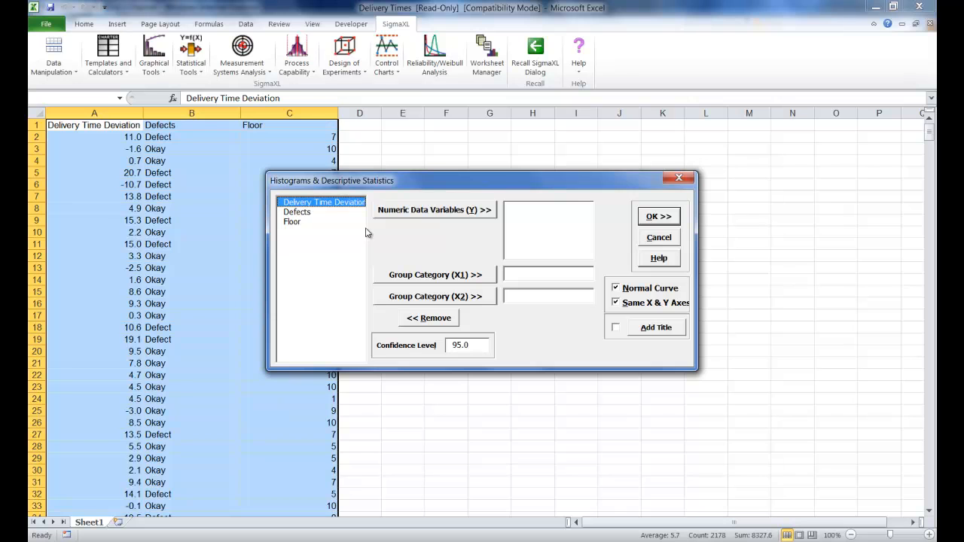
Step: Generate the histogram with Delivery Time Deviation as the Numeric Y variable
left_click(434, 209)
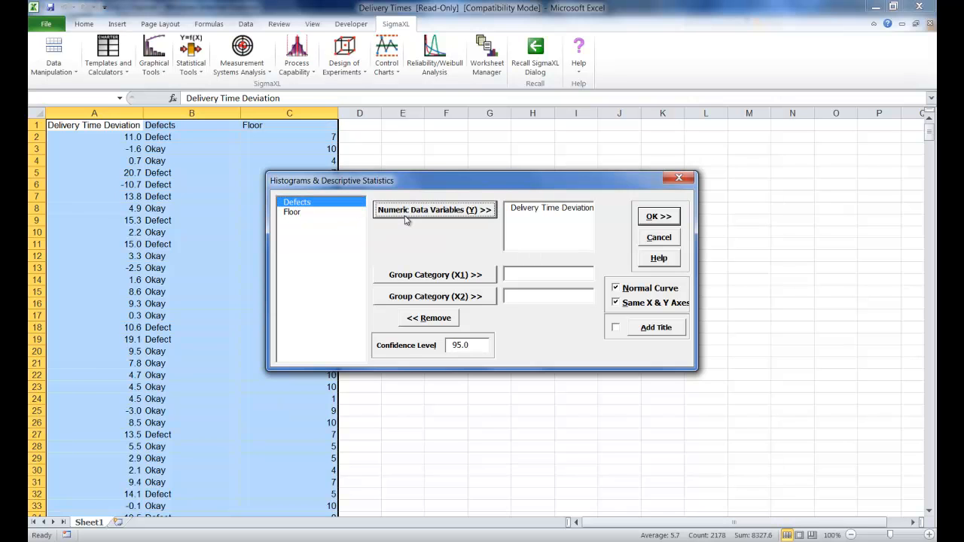
left_click(658, 216)
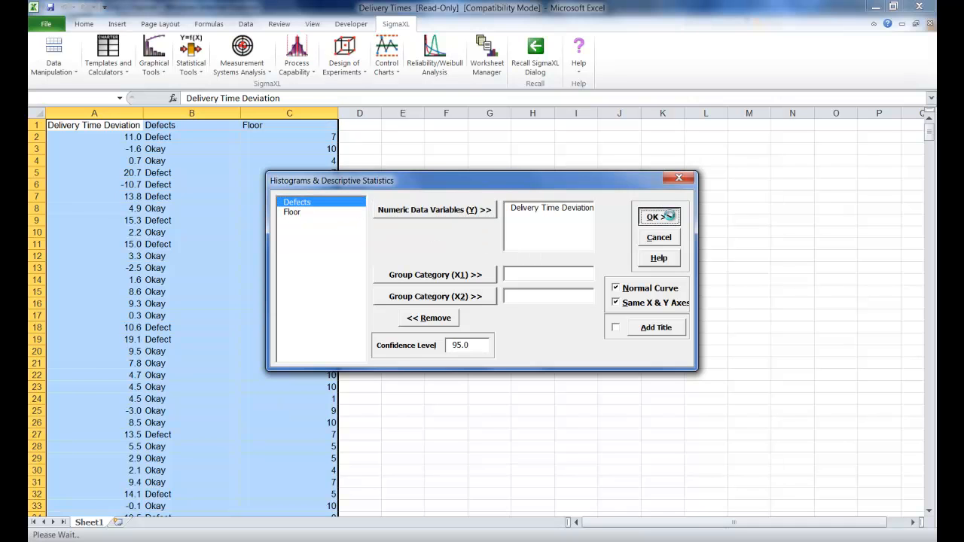
left_click(652, 217)
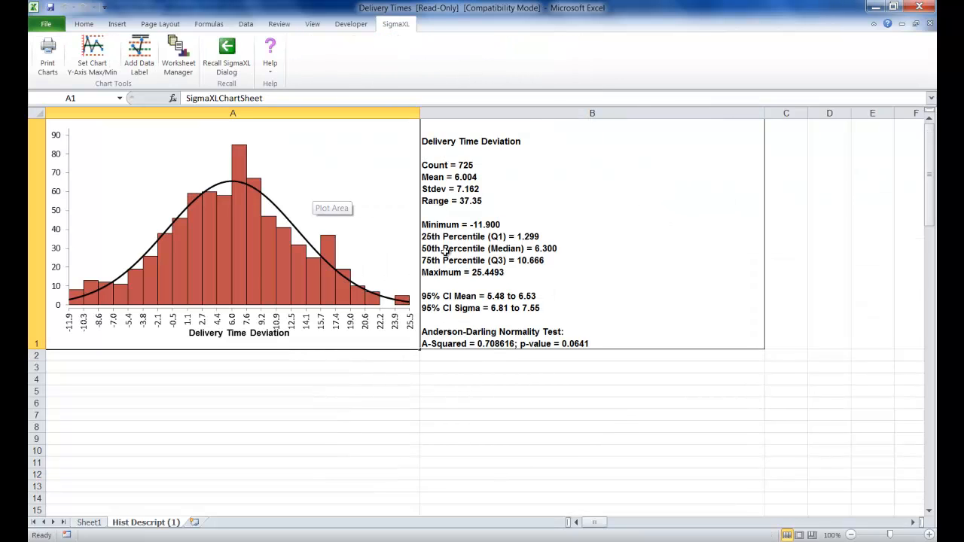
mouse_move(600, 208)
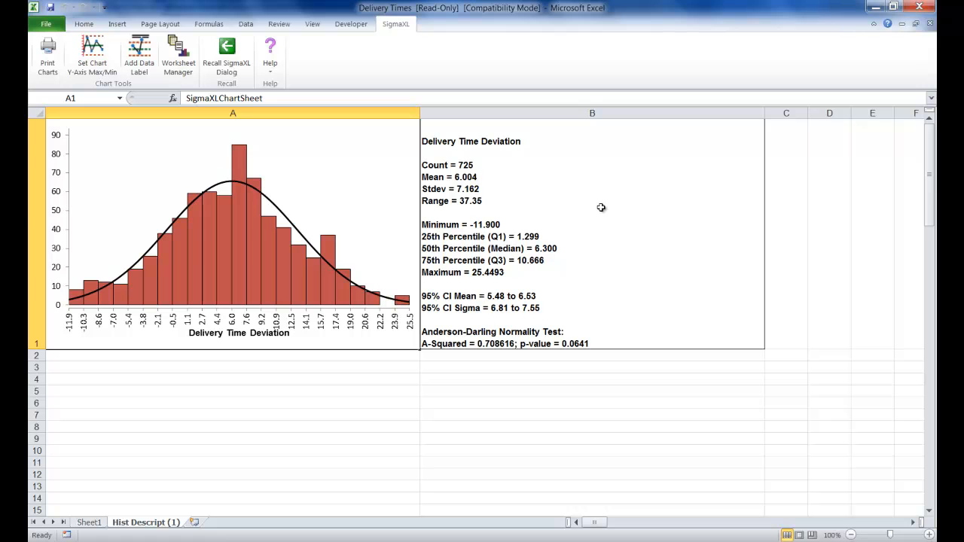
mouse_move(463, 345)
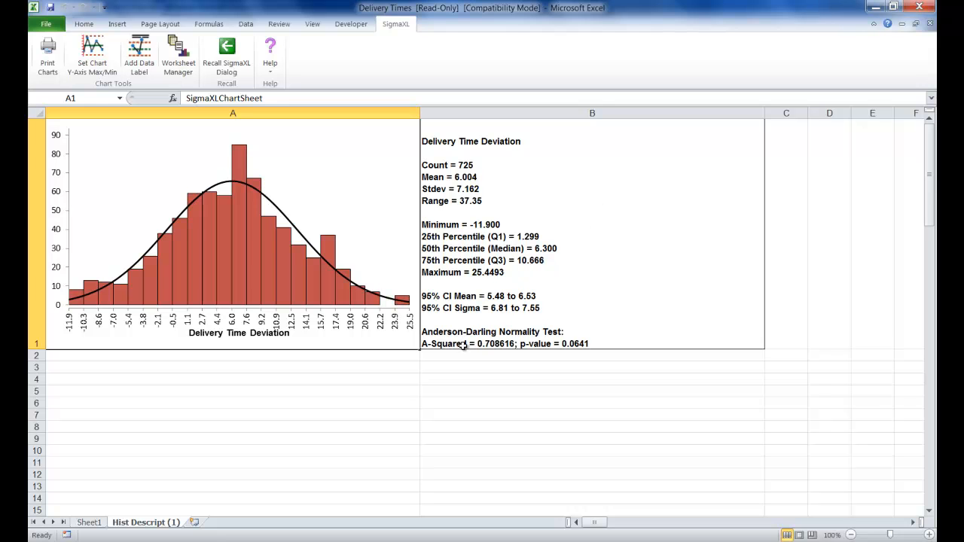
mouse_move(467, 346)
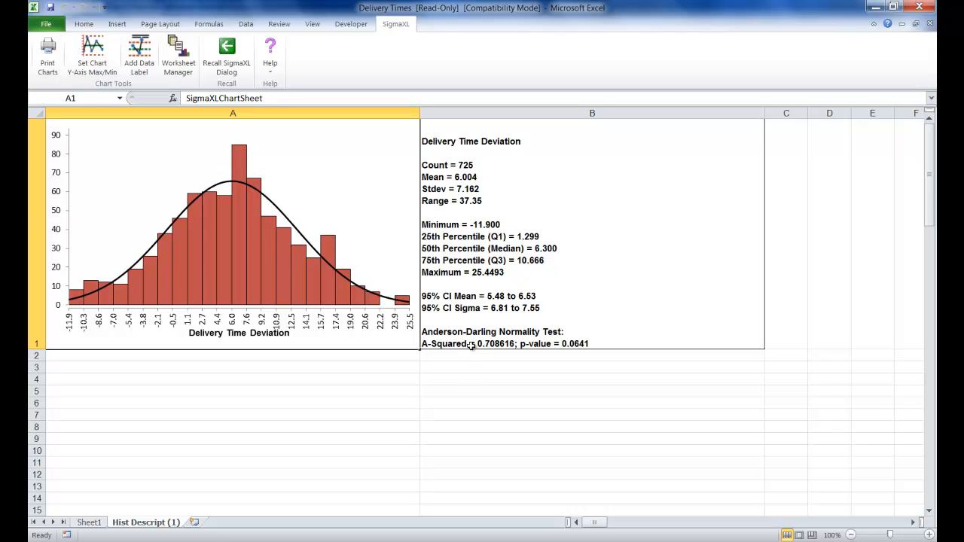
mouse_move(517, 377)
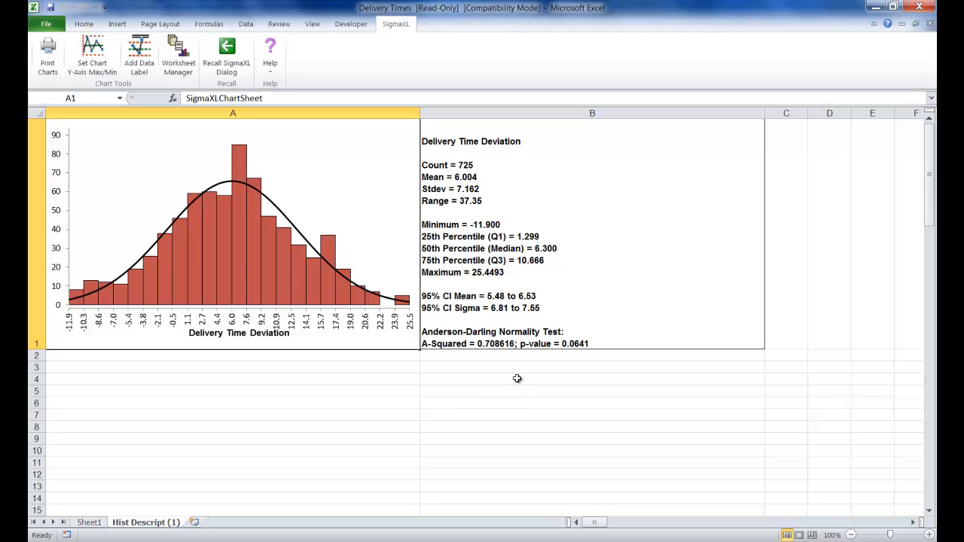
mouse_move(580, 347)
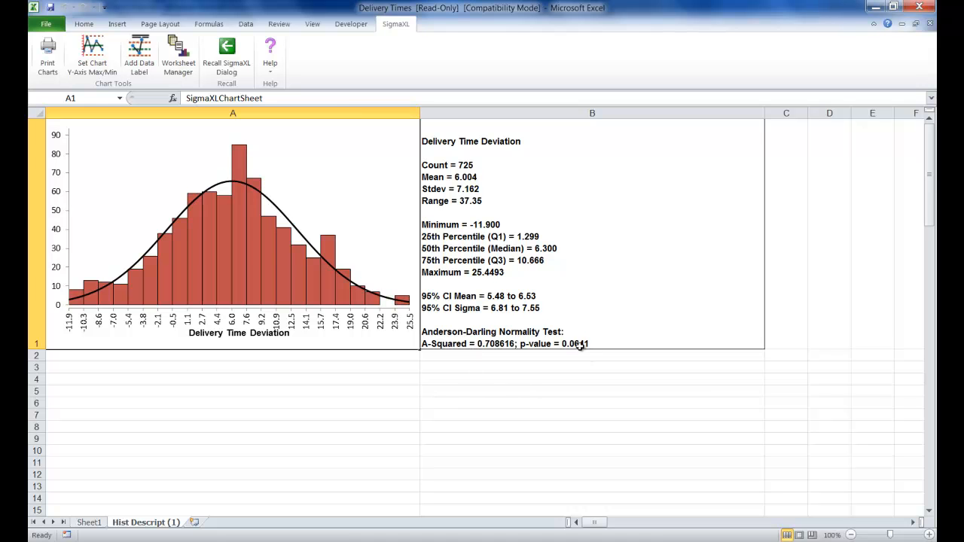
mouse_move(580, 327)
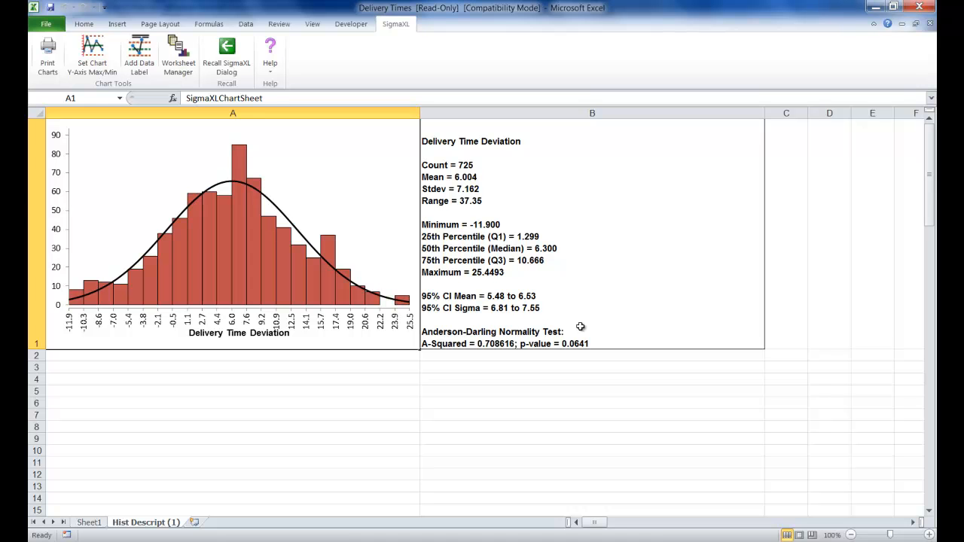
mouse_move(101, 515)
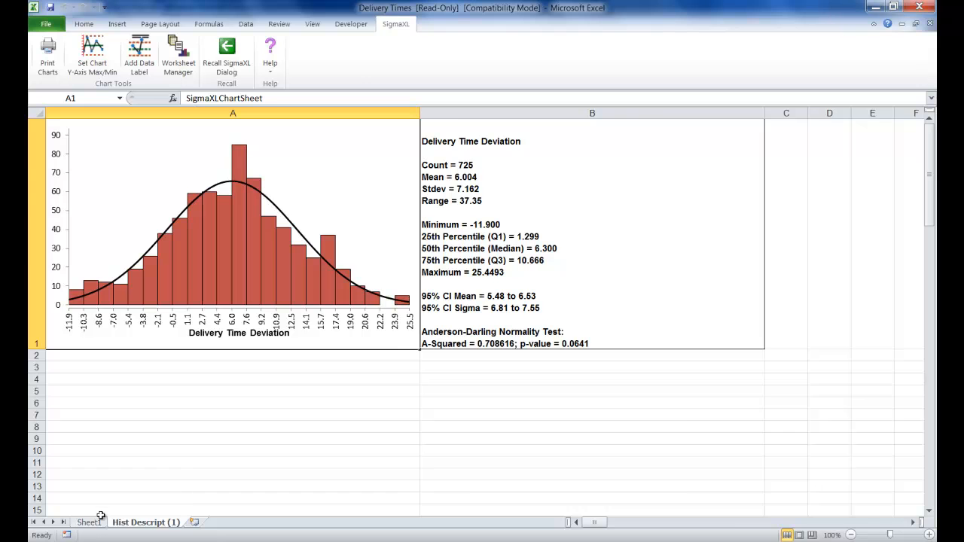
Step: From Sheet1, start SigmaXL Histograms & Process Capability on the data table
left_click(88, 522)
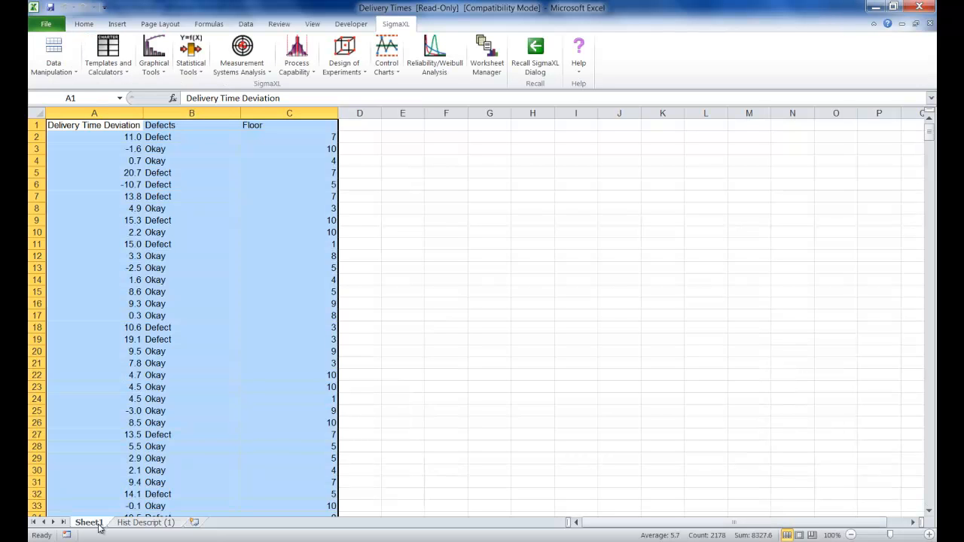
left_click(296, 54)
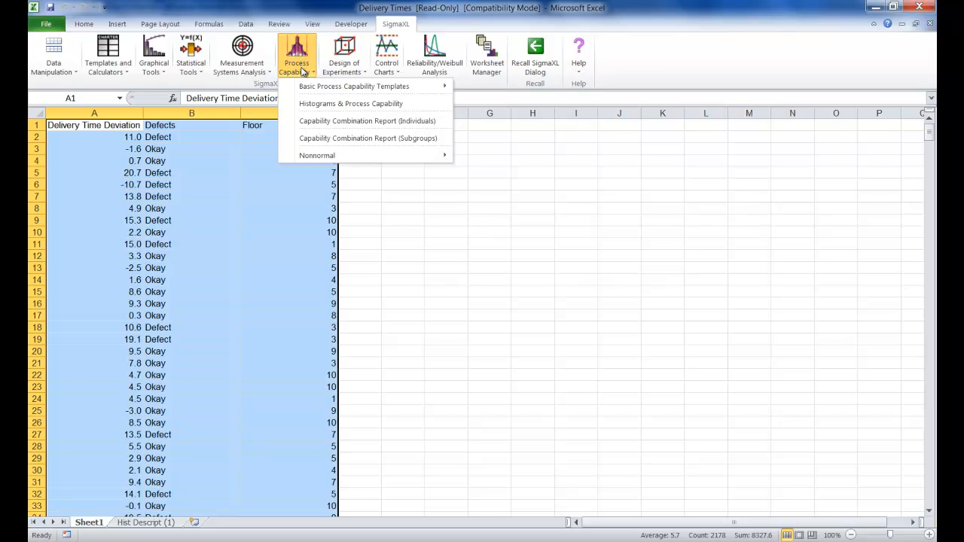
left_click(350, 103)
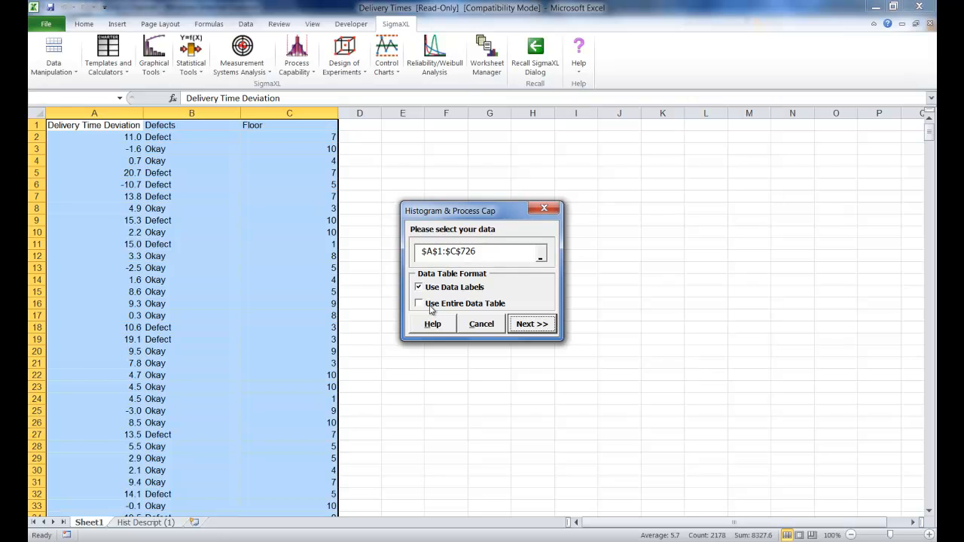
left_click(418, 303)
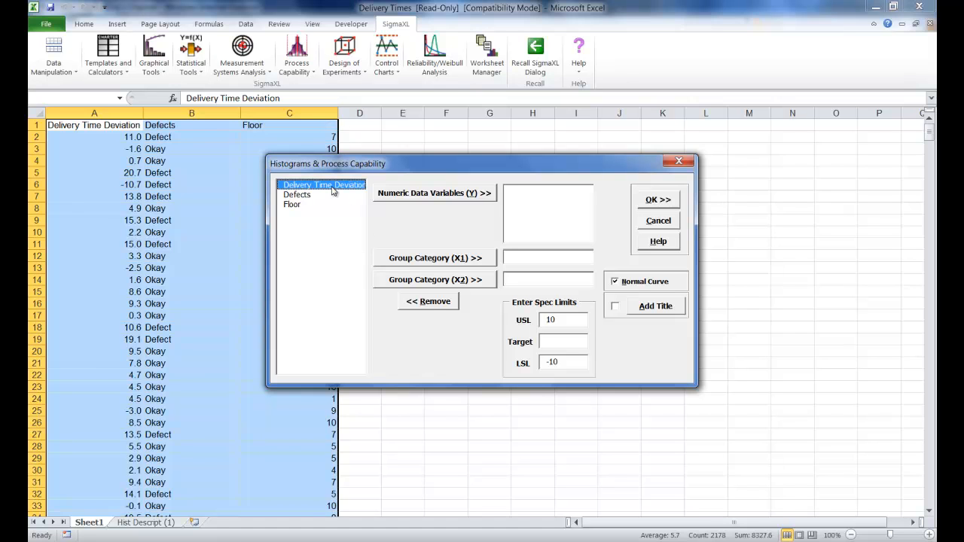
mouse_move(409, 194)
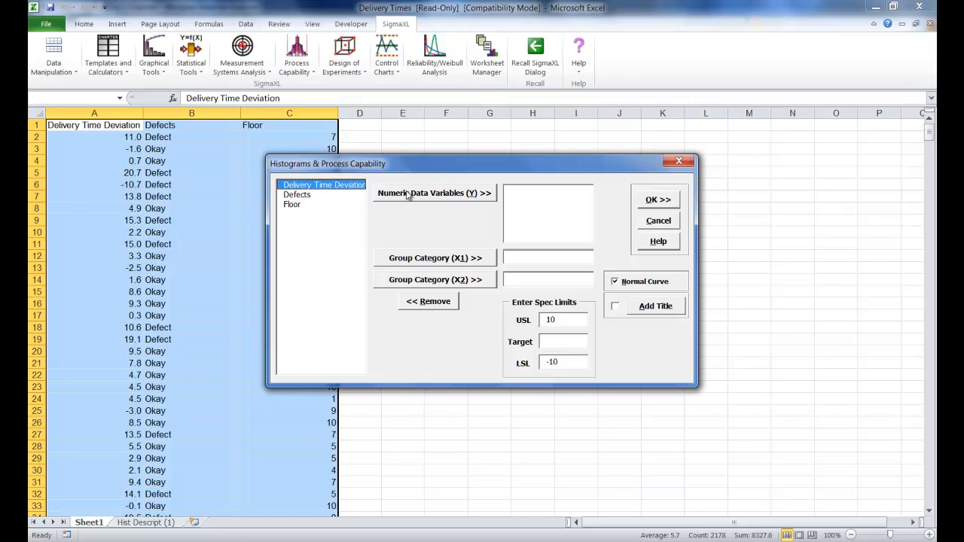
mouse_move(412, 200)
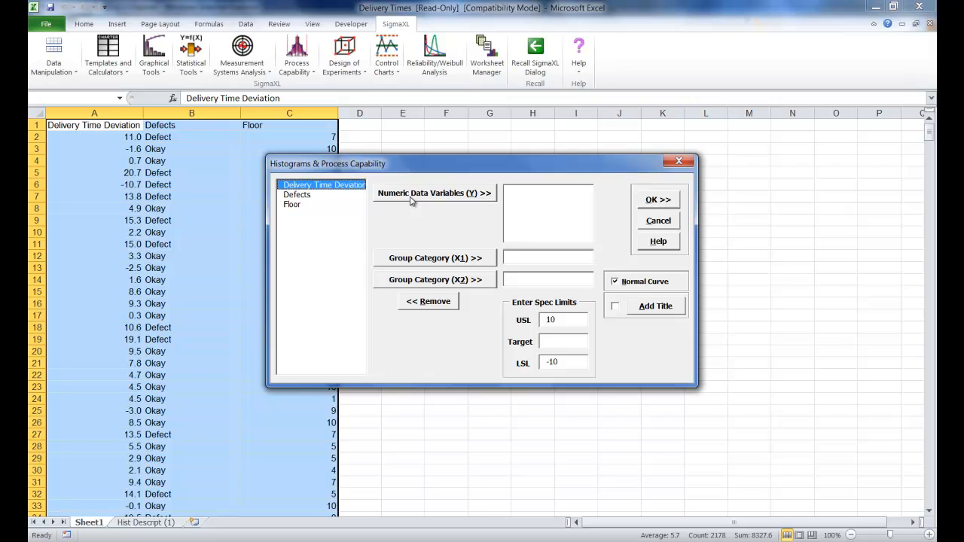
Step: Generate the capability report for Delivery Time Deviation with target 0 and limits -10/10
left_click(435, 192)
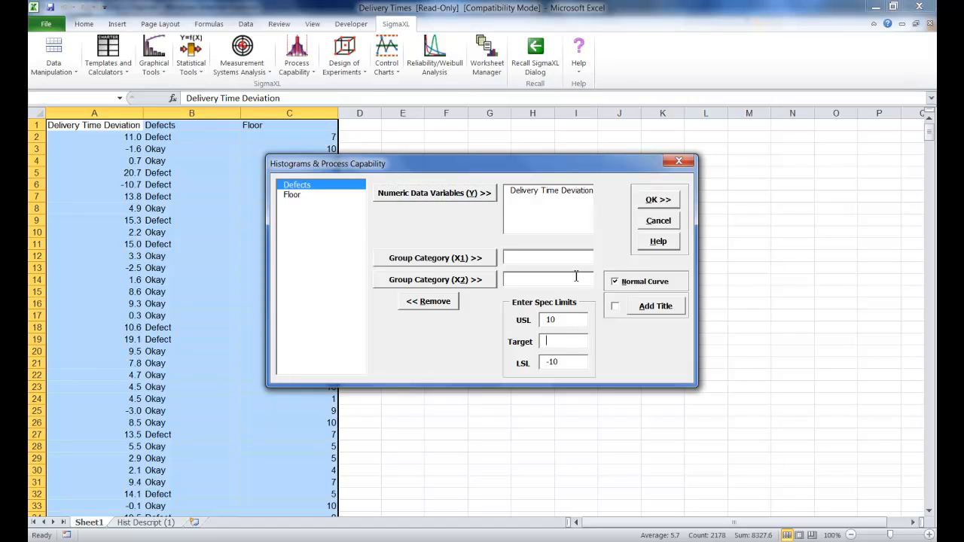
type("0")
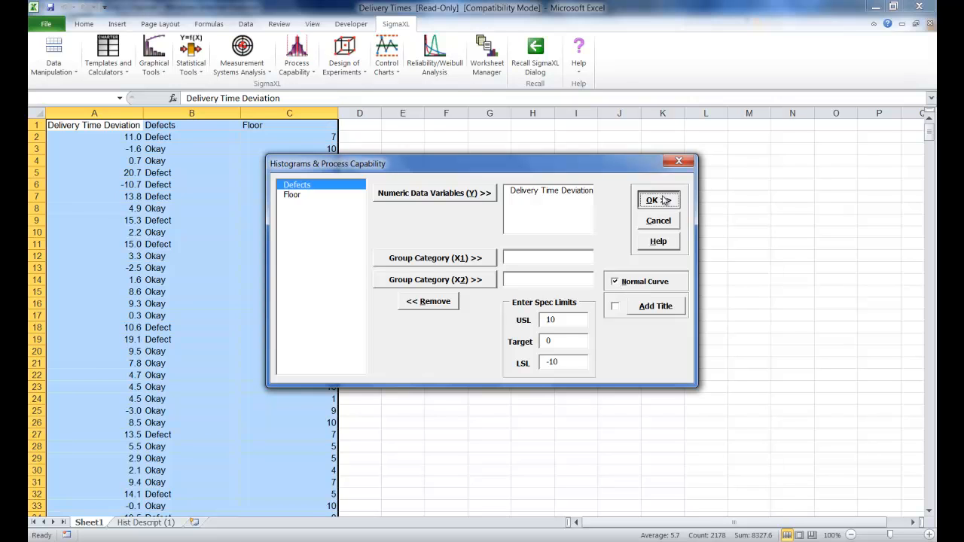
left_click(651, 199)
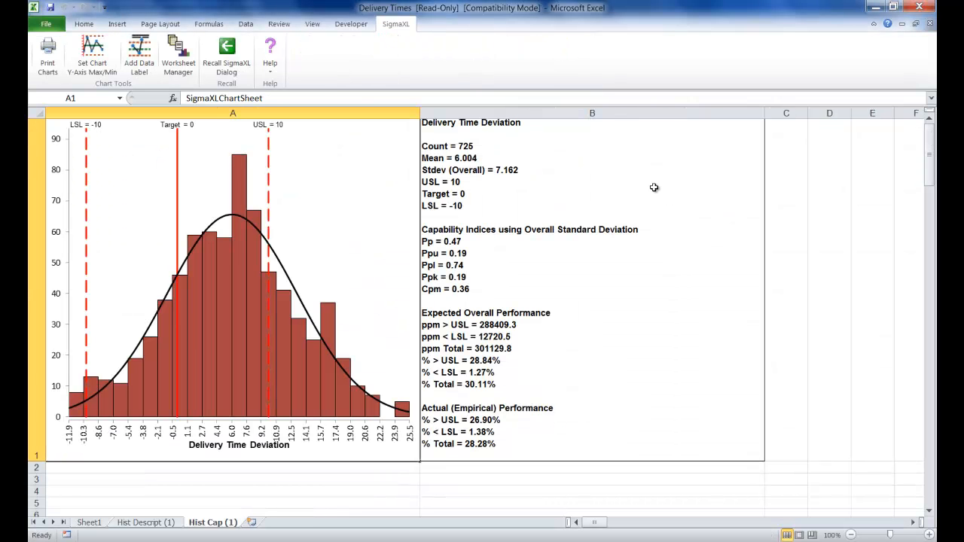
mouse_move(639, 165)
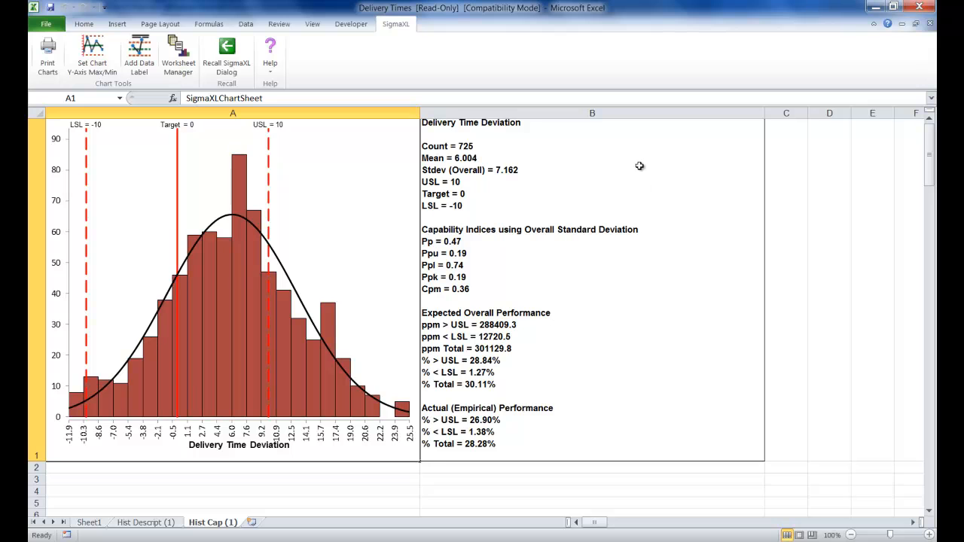